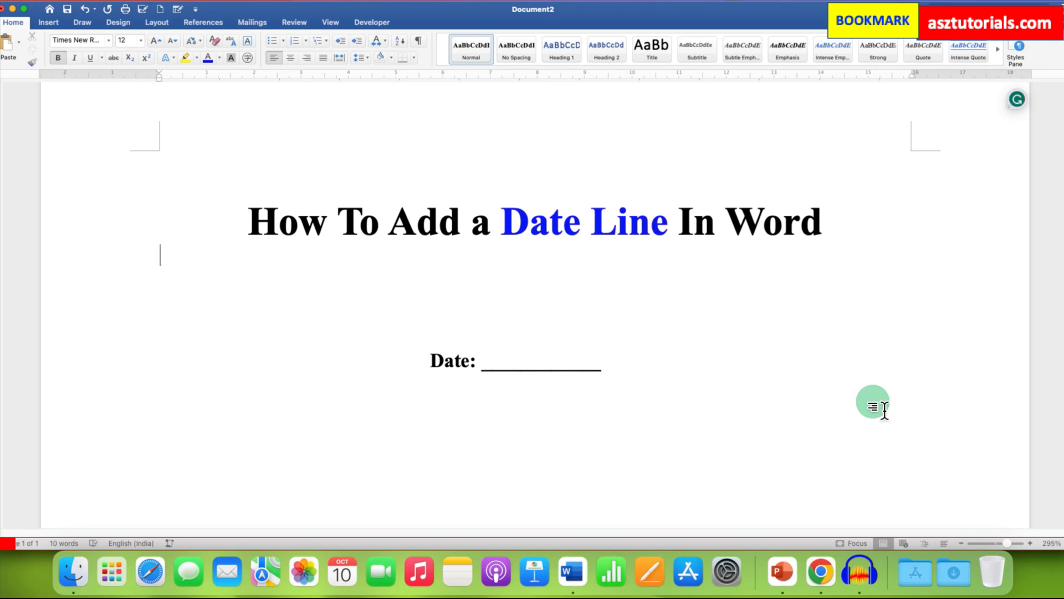
pyautogui.moveTo(731, 380)
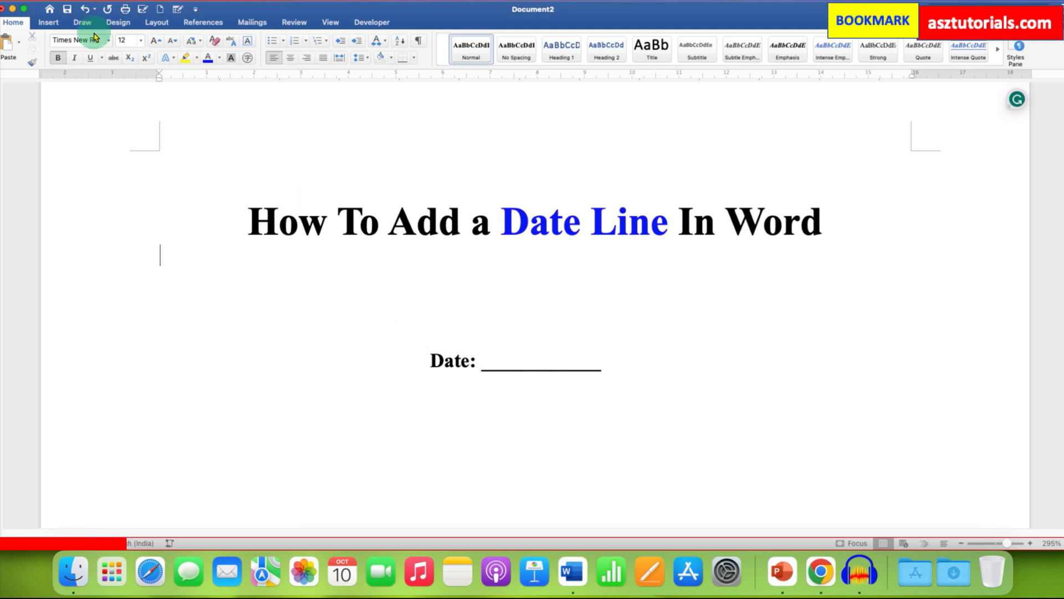
# Draw a horizontal text box with Draw Text Box just under the 'Date:' line
pyautogui.click(48, 22)
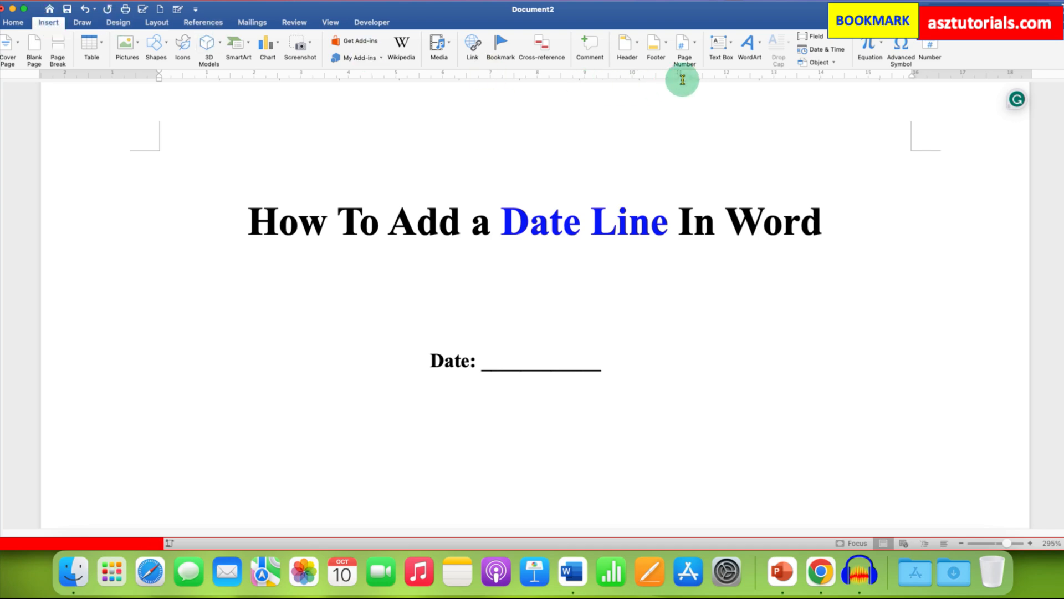
pyautogui.click(717, 43)
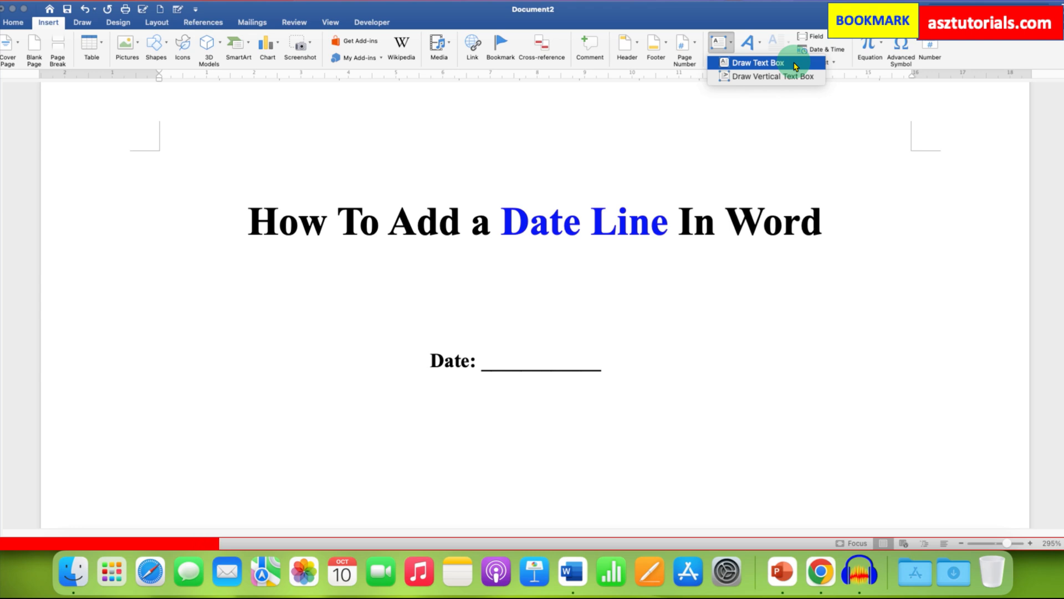
pyautogui.click(758, 63)
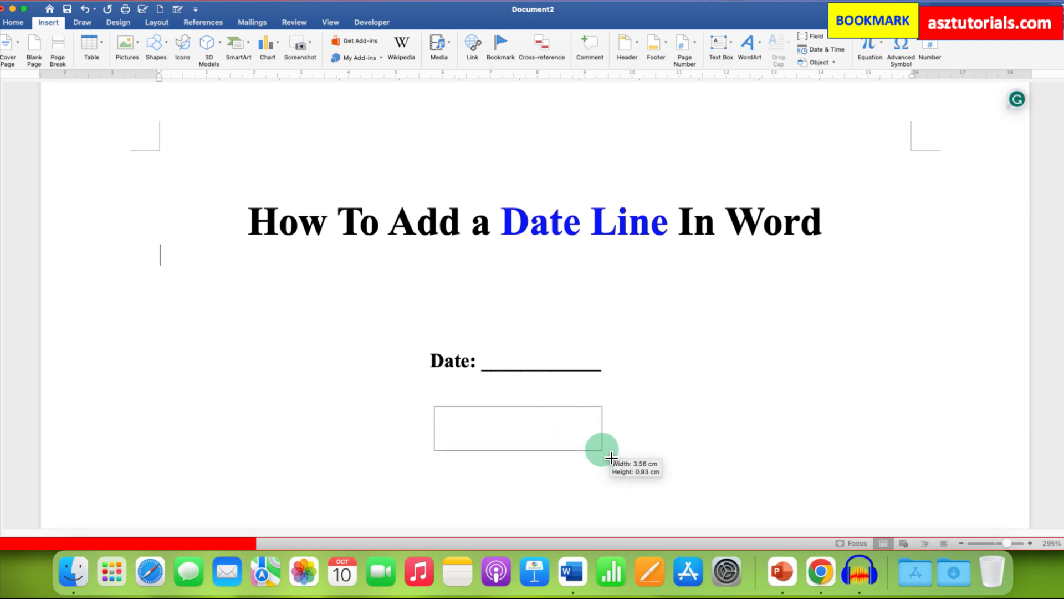
pyautogui.moveTo(434, 407); pyautogui.dragTo(602, 450)
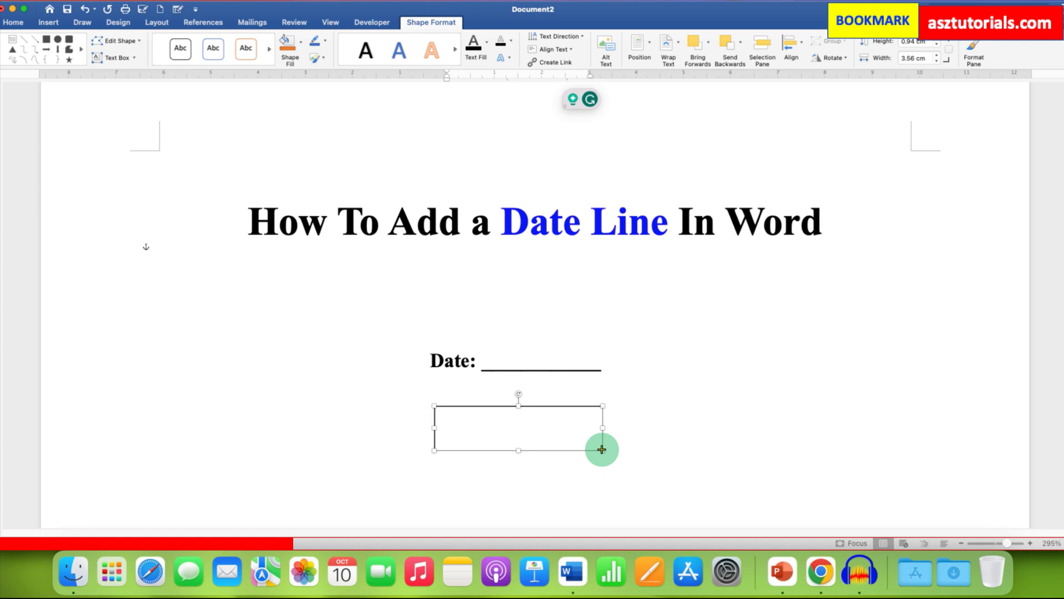
# Type 'Date:' in the text box and add the blank underline after it
pyautogui.write('Dat')
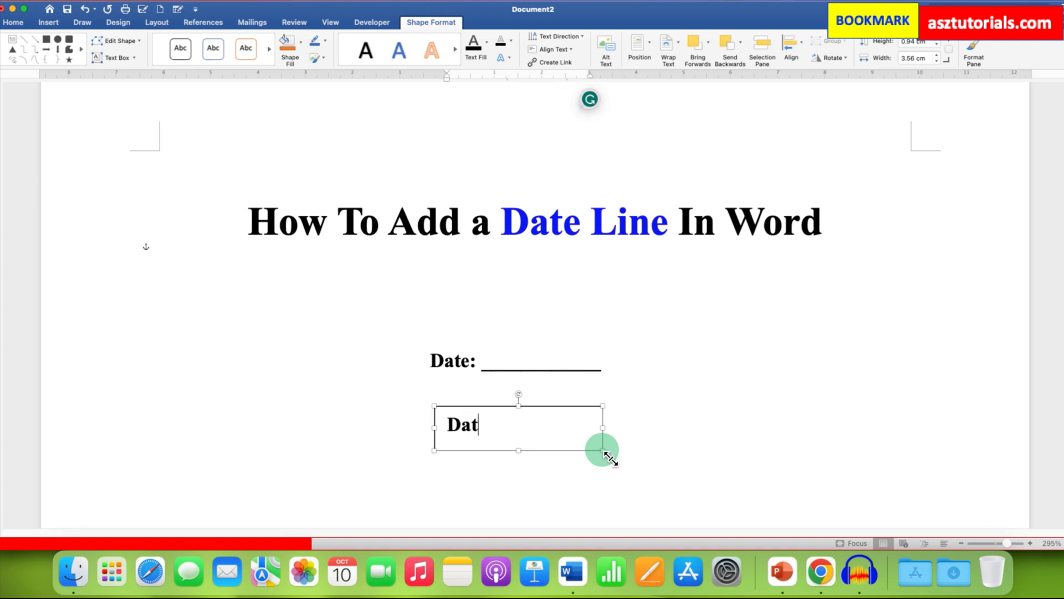
pyautogui.write('e')
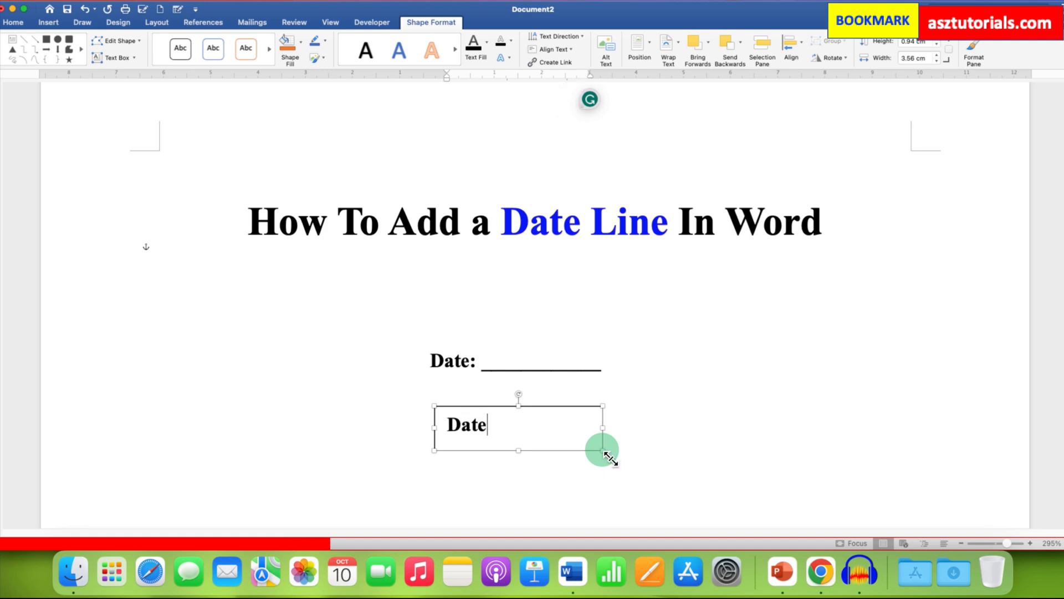
pyautogui.write(':')
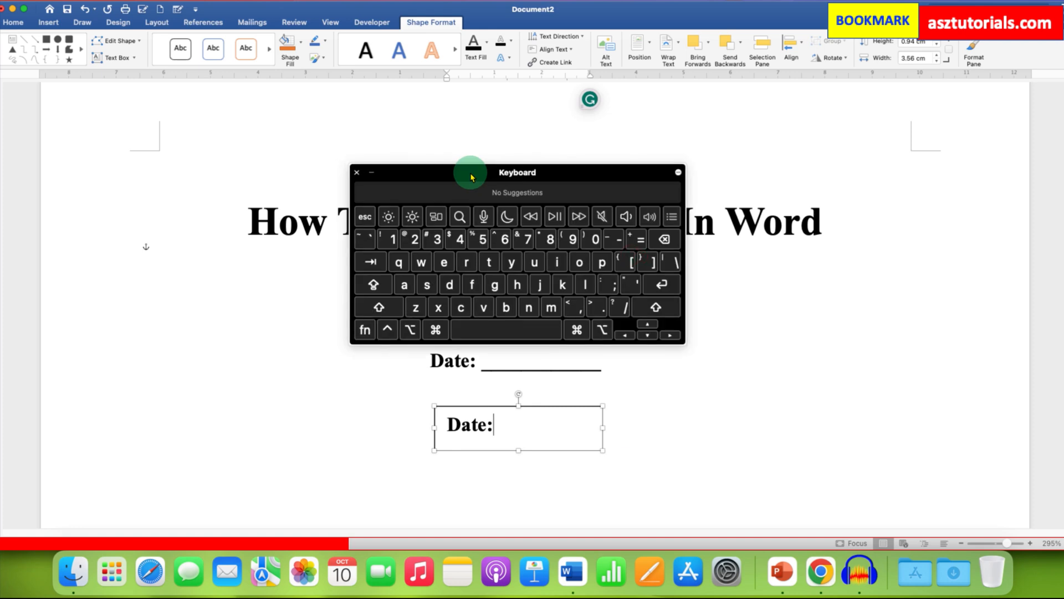
pyautogui.click(379, 306)
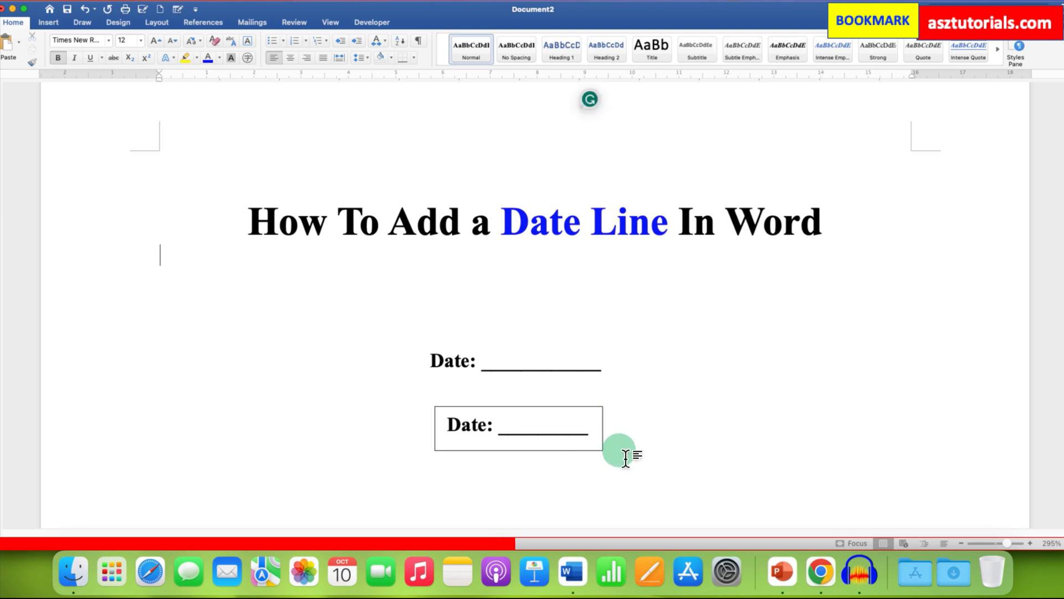
pyautogui.moveTo(435, 451)
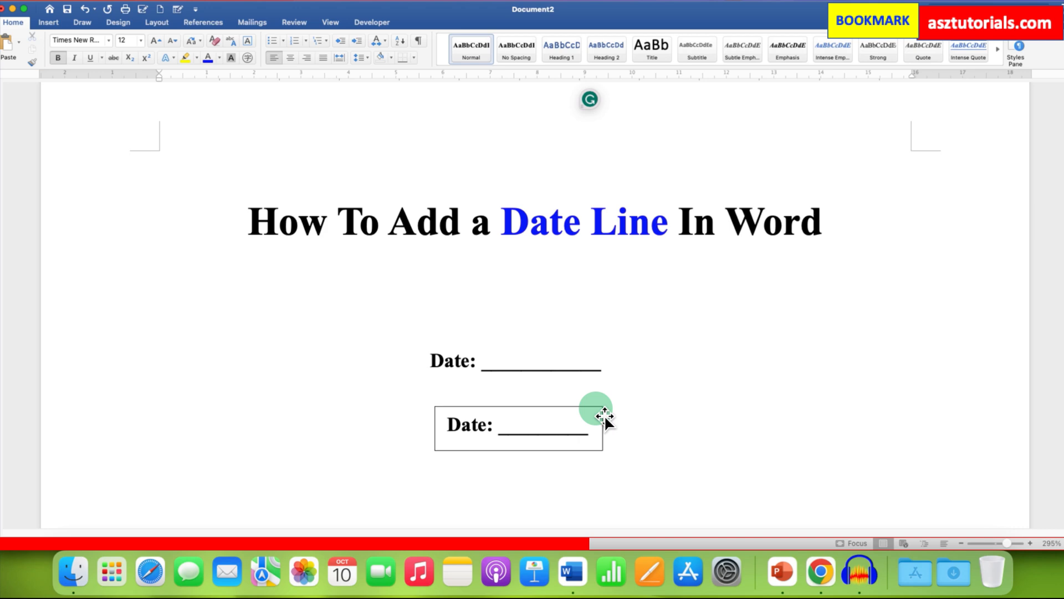
# Select the date text box and choose Format Shape from its right-click menu
pyautogui.click(518, 427)
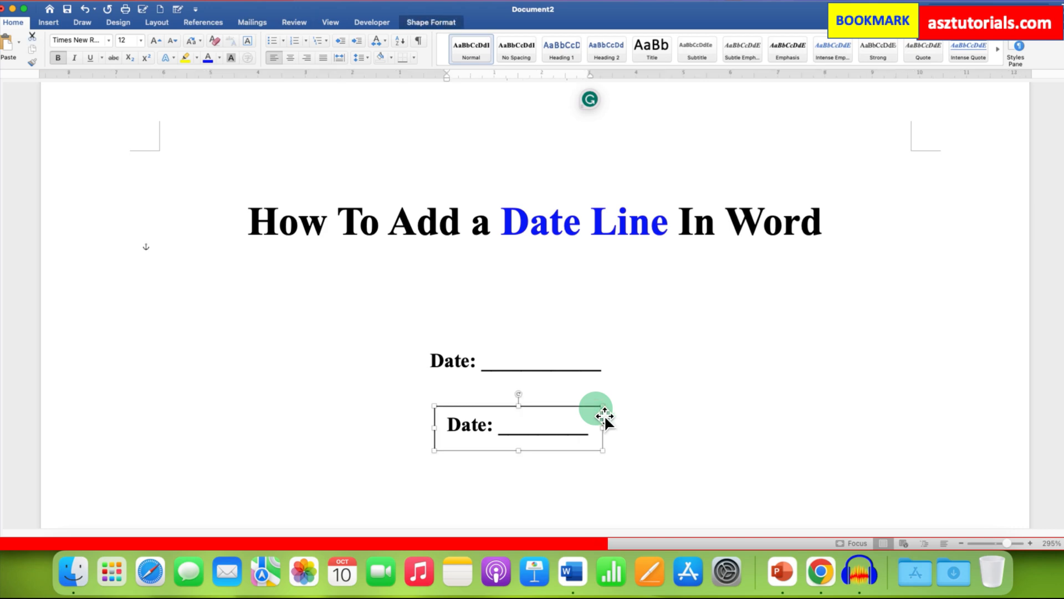
pyautogui.rightClick(596, 416)
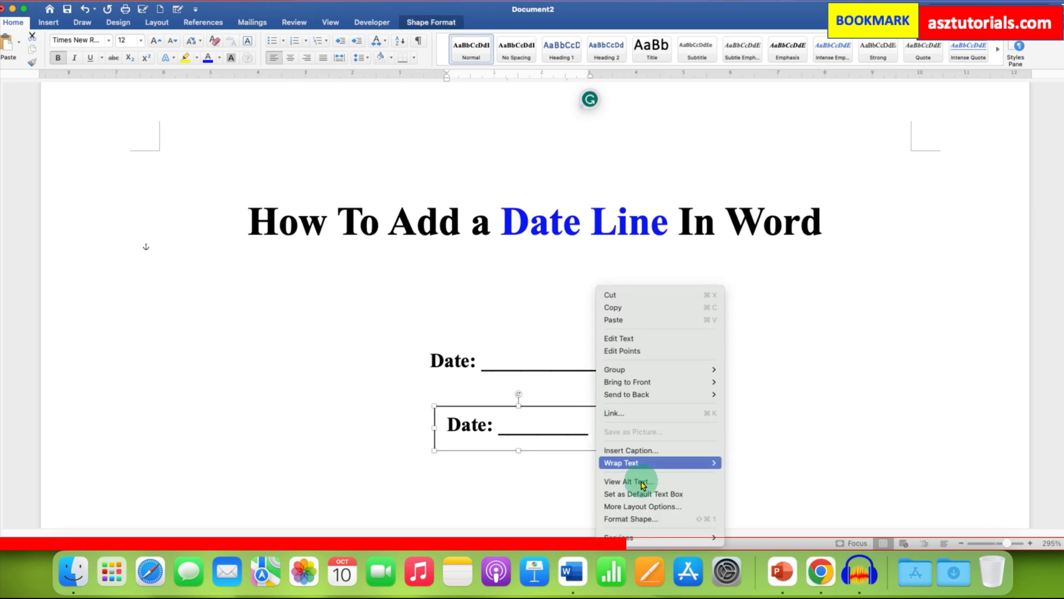
pyautogui.moveTo(675, 519)
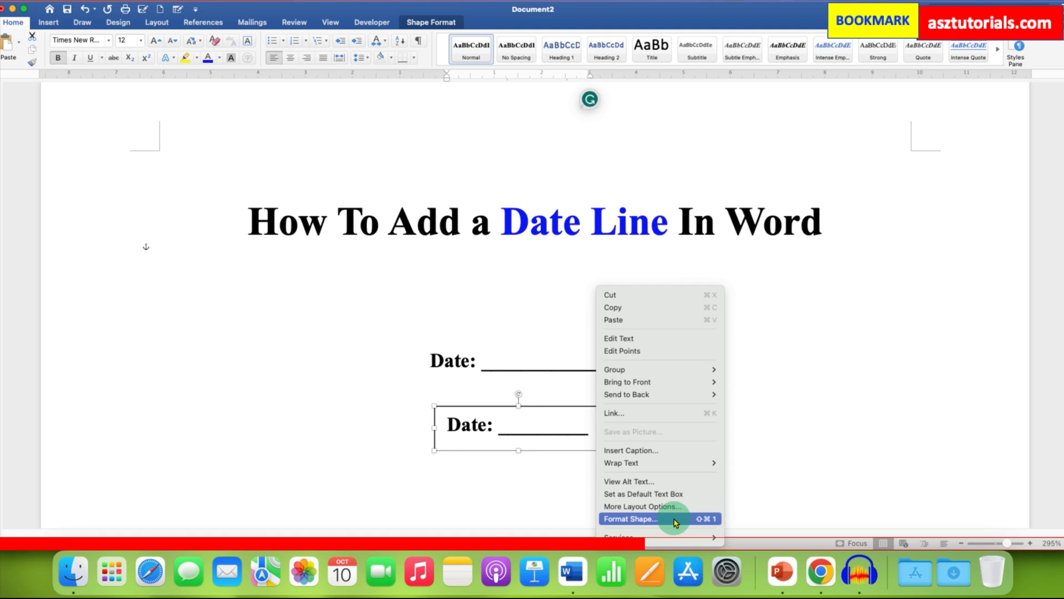
pyautogui.click(629, 519)
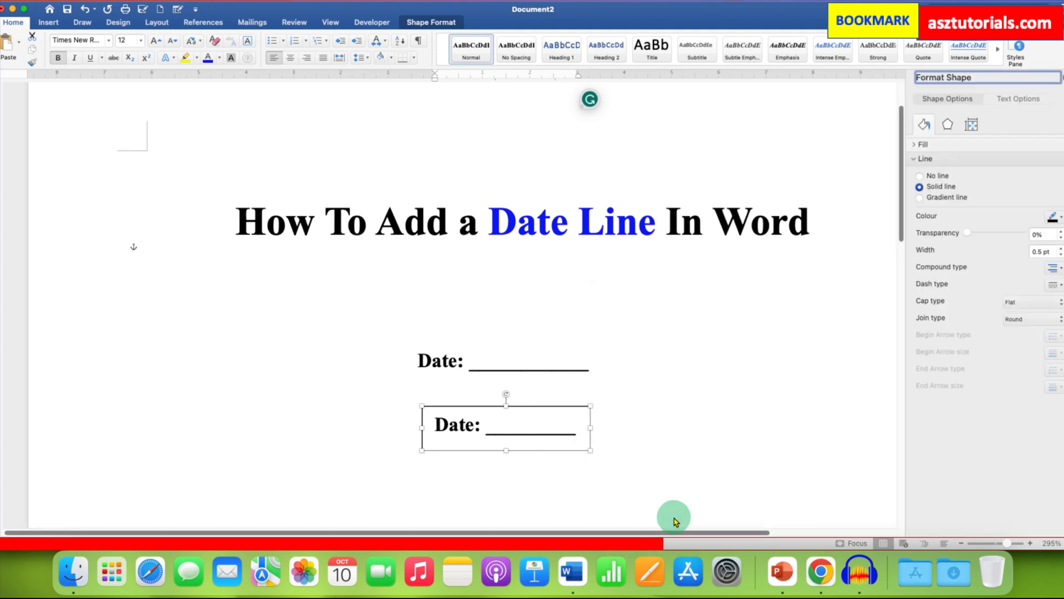
# Set the text box Line option to No line in the Format Shape pane
pyautogui.click(924, 157)
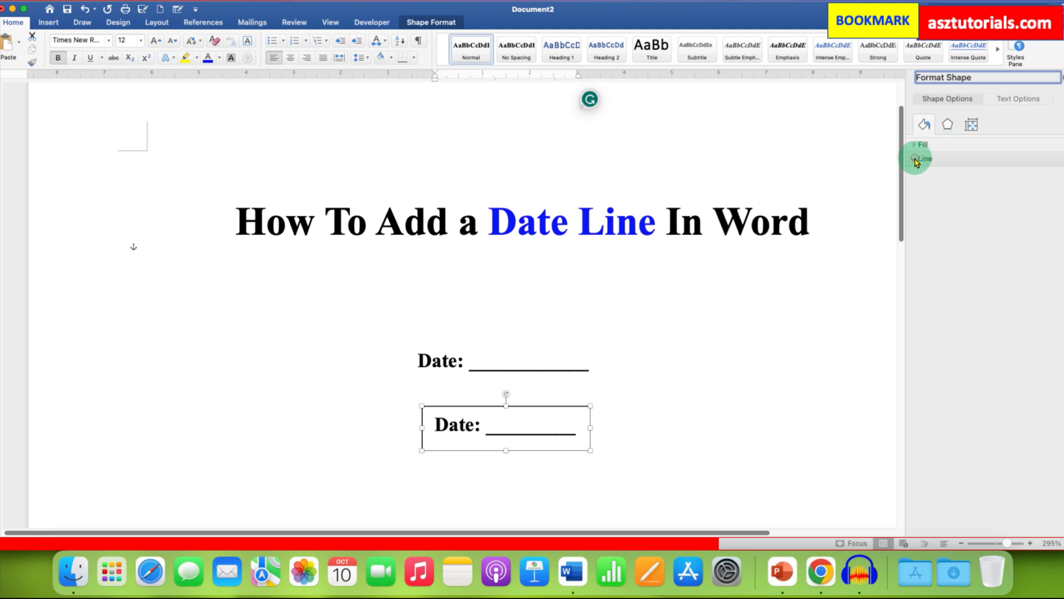
pyautogui.click(921, 158)
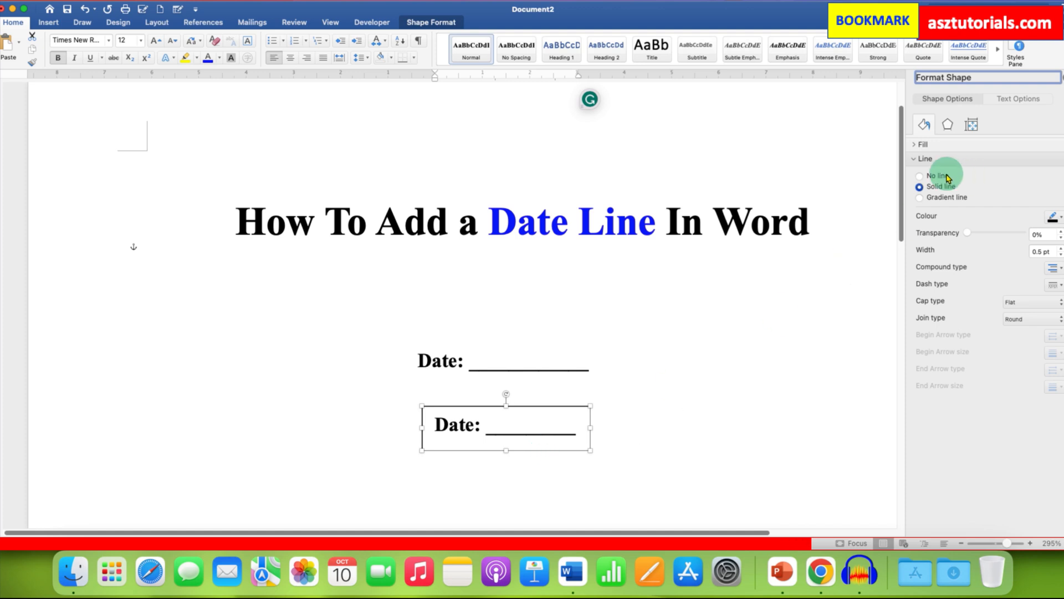
pyautogui.click(920, 175)
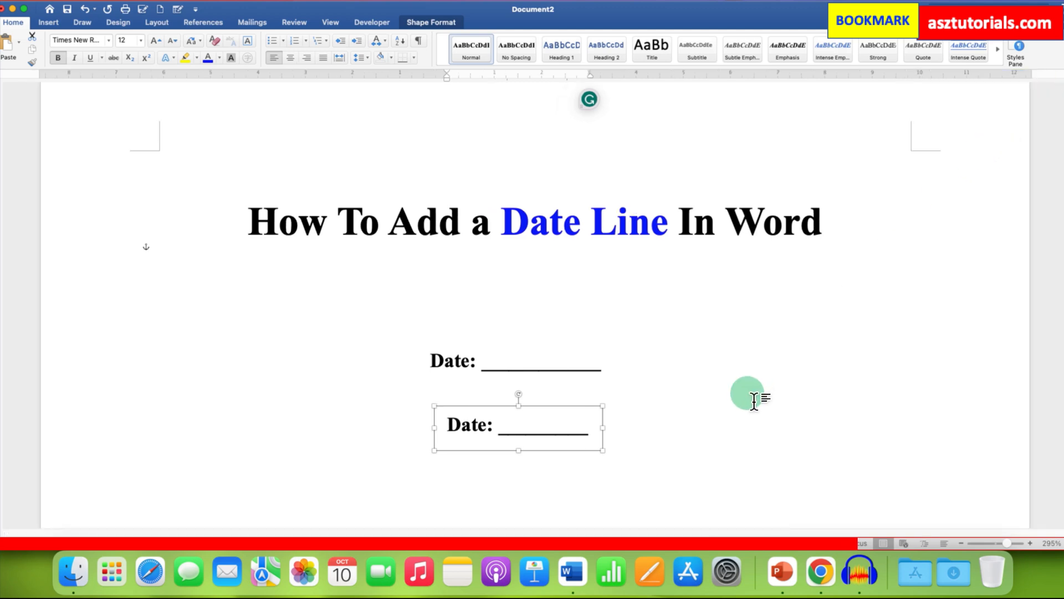
# Drag the borderless date text box to sit centred beneath the original date line
pyautogui.click(746, 393)
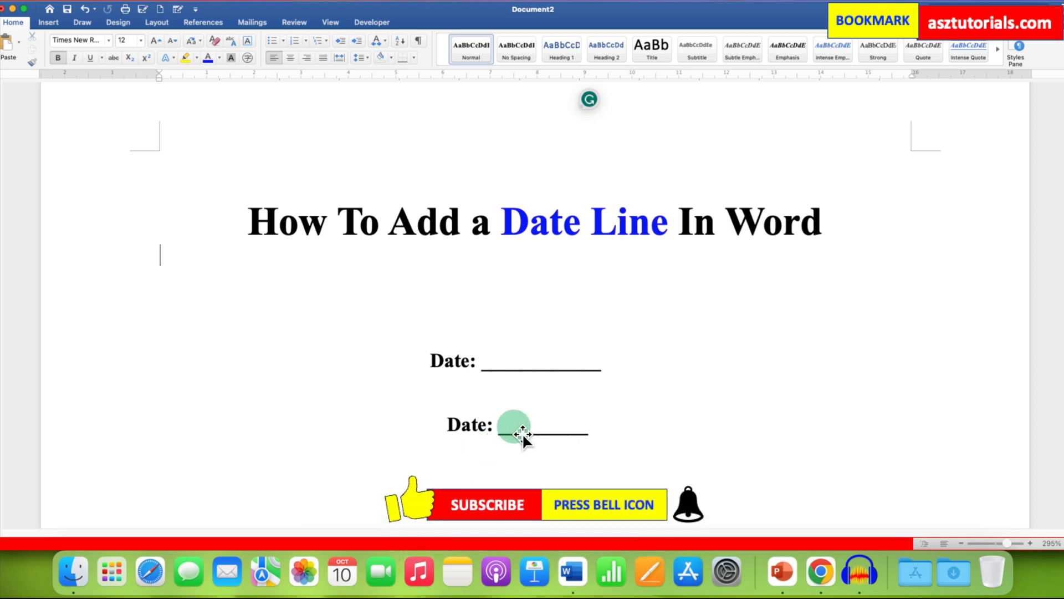
pyautogui.click(519, 423)
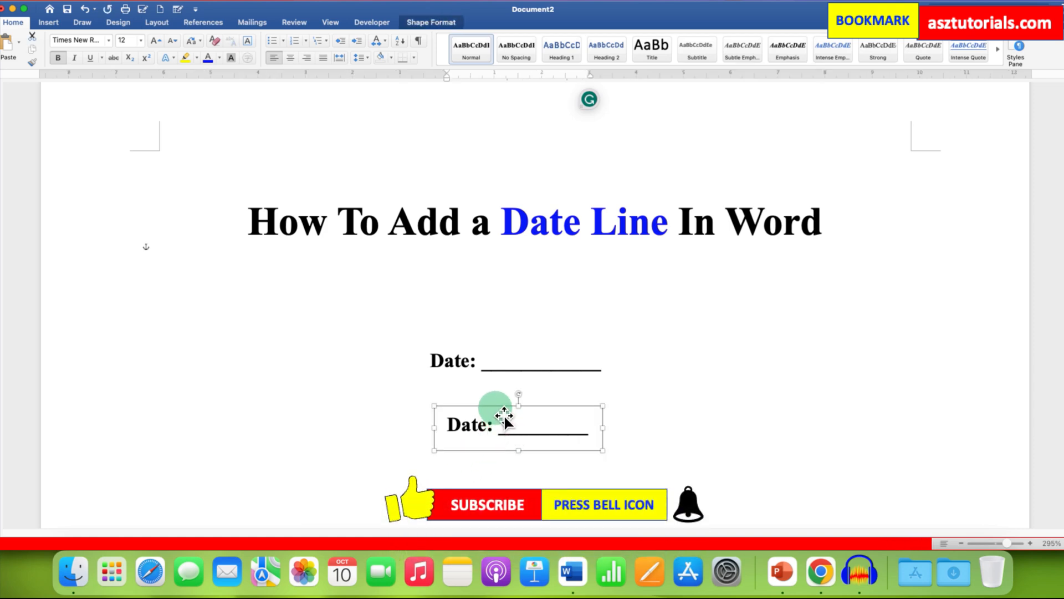
pyautogui.moveTo(517, 424); pyautogui.dragTo(756, 431)
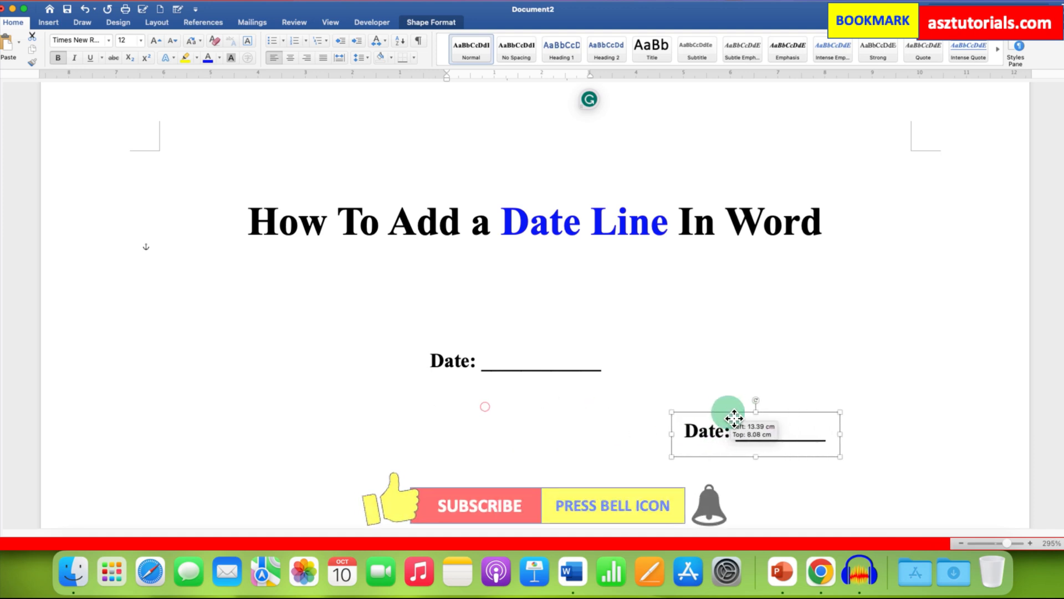
pyautogui.moveTo(735, 417); pyautogui.dragTo(710, 453)
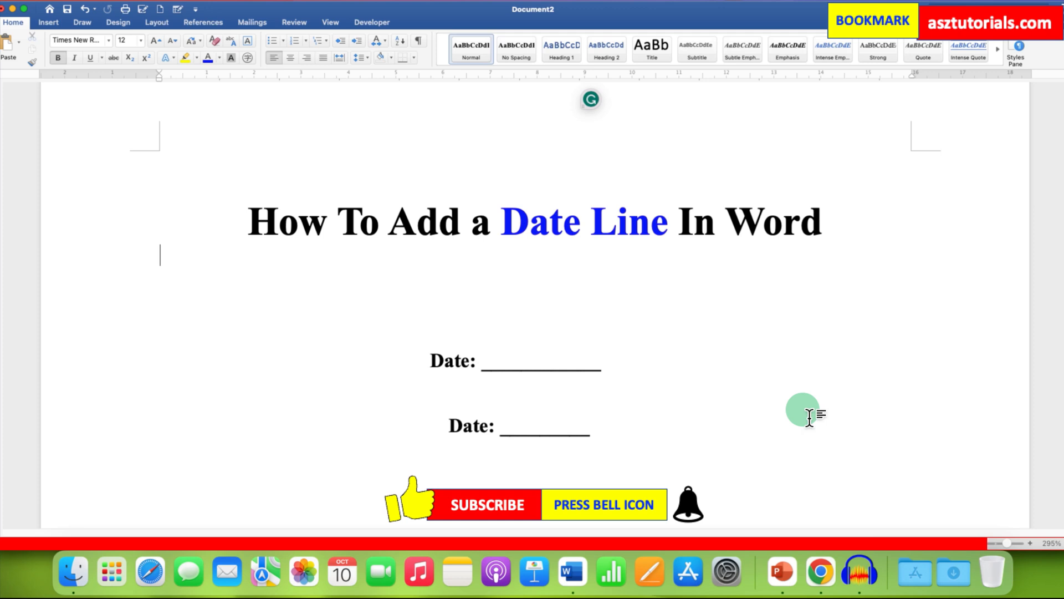
pyautogui.moveTo(977, 453)
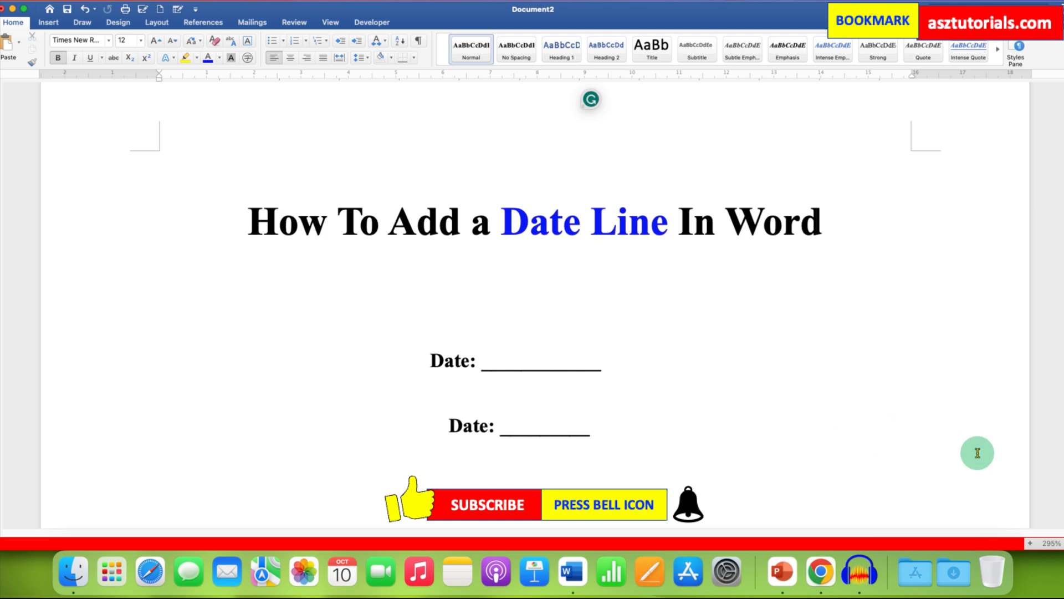
pyautogui.click(160, 256)
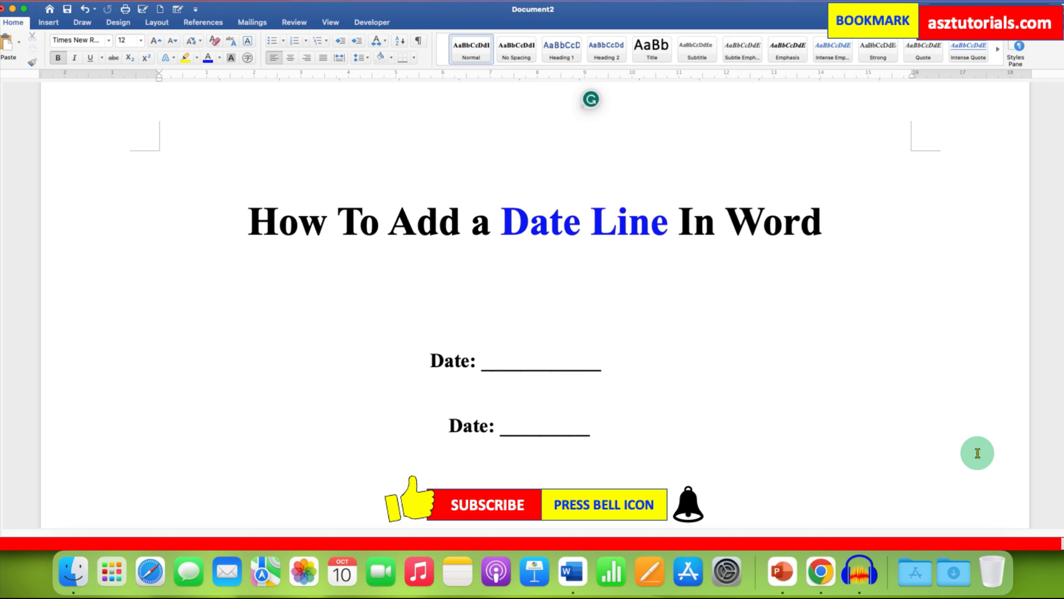
pyautogui.click(160, 254)
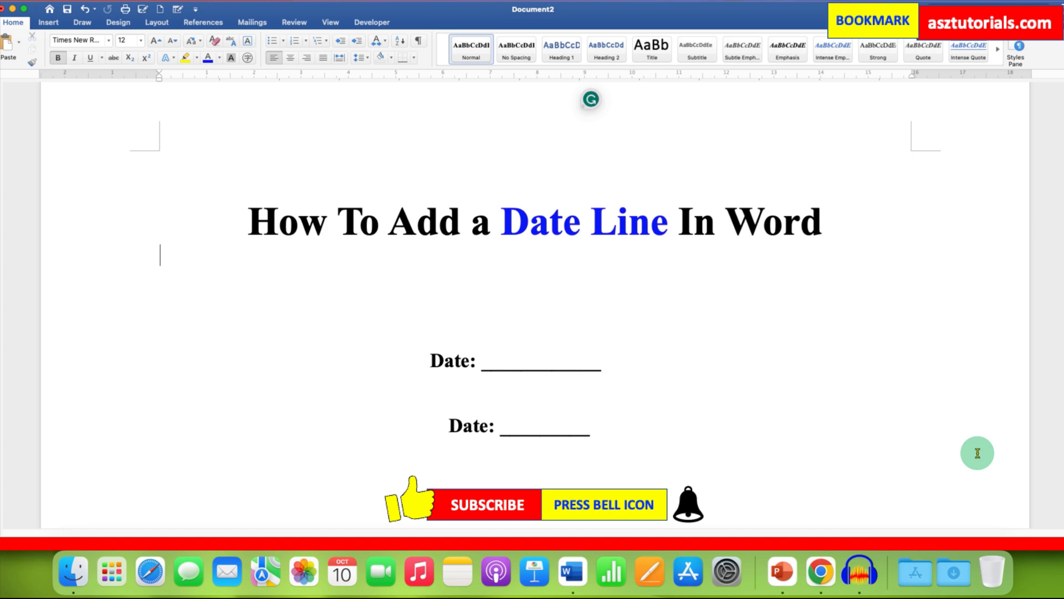